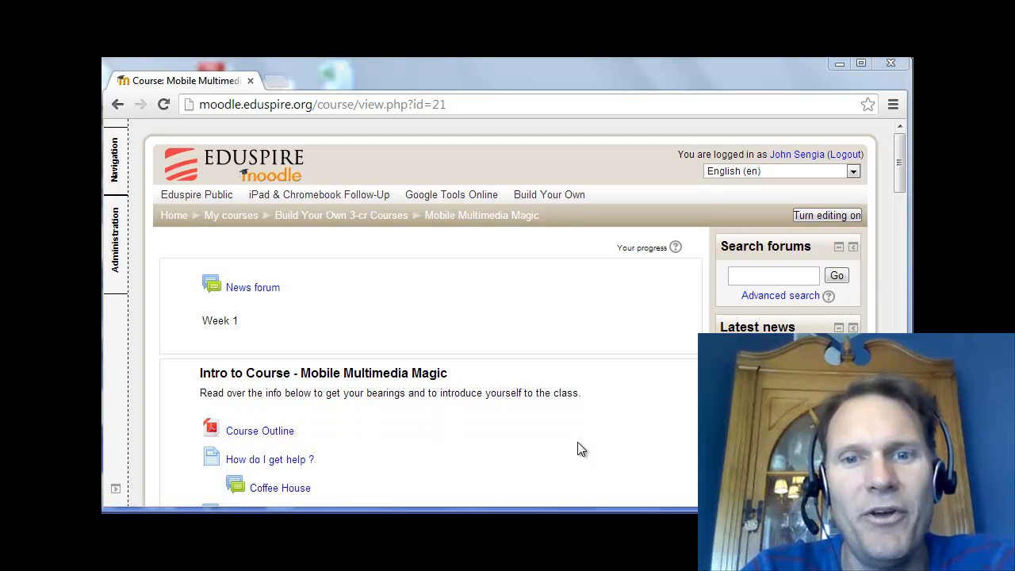
{"action": "mouse_move", "coordinate": [618, 428]}
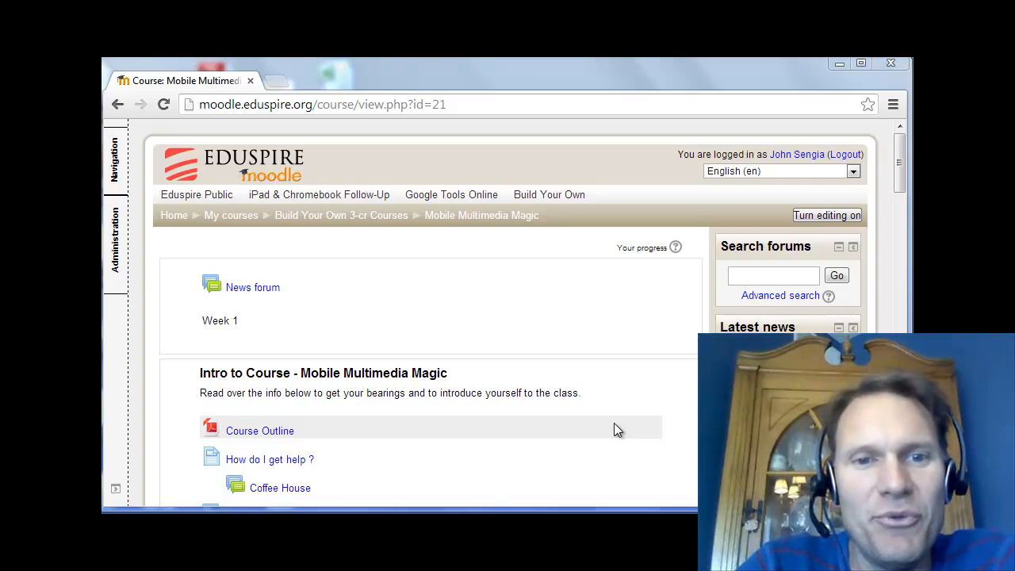
{"action": "mouse_move", "coordinate": [605, 391]}
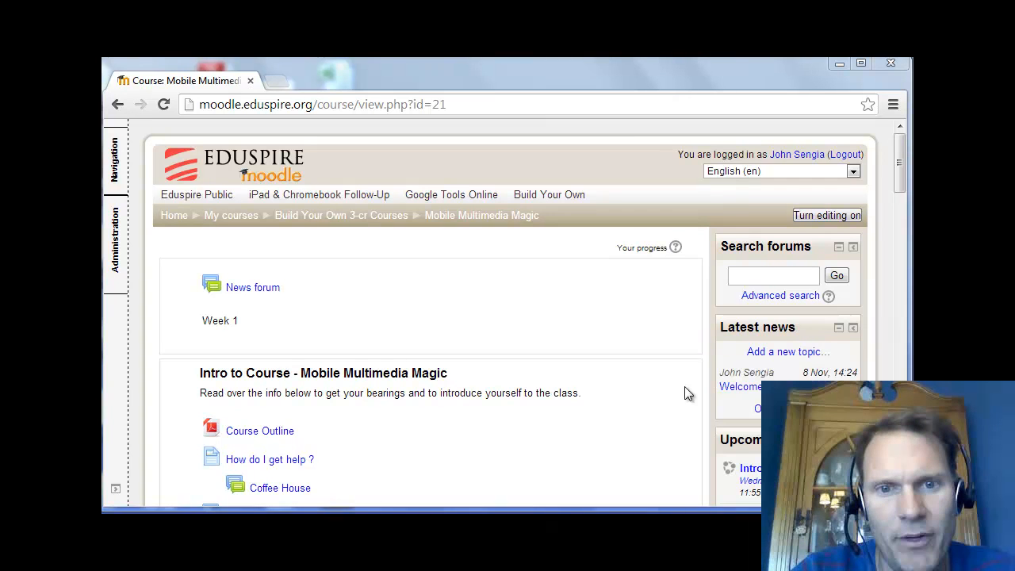
{"action": "mouse_move", "coordinate": [628, 363]}
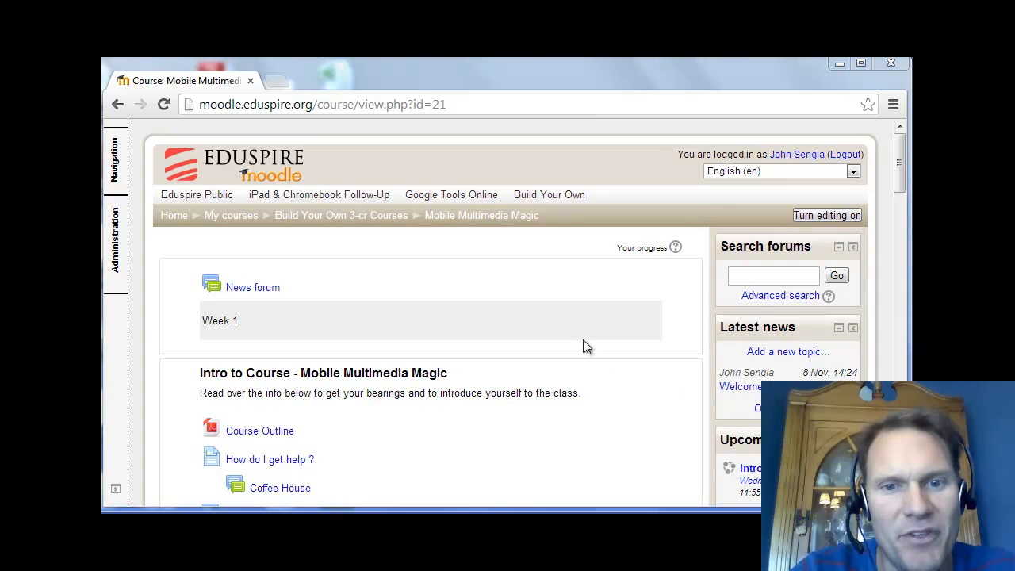
Step: Mark the Photo Comic Assignment Submission activity in Section 2 as complete
{"action": "scroll", "scroll_direction": "down", "scroll_amount": 3}
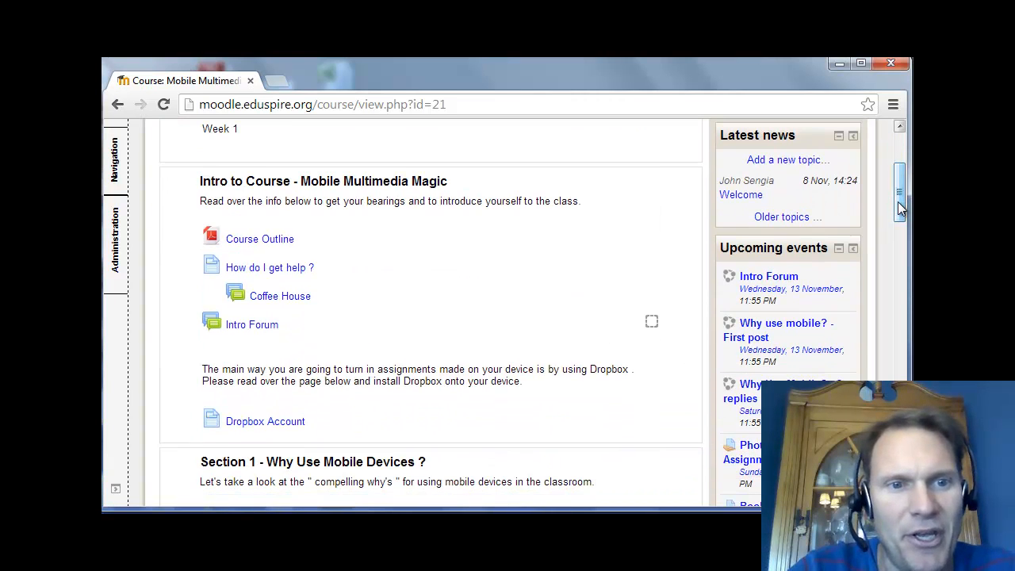
{"action": "mouse_move", "coordinate": [260, 238]}
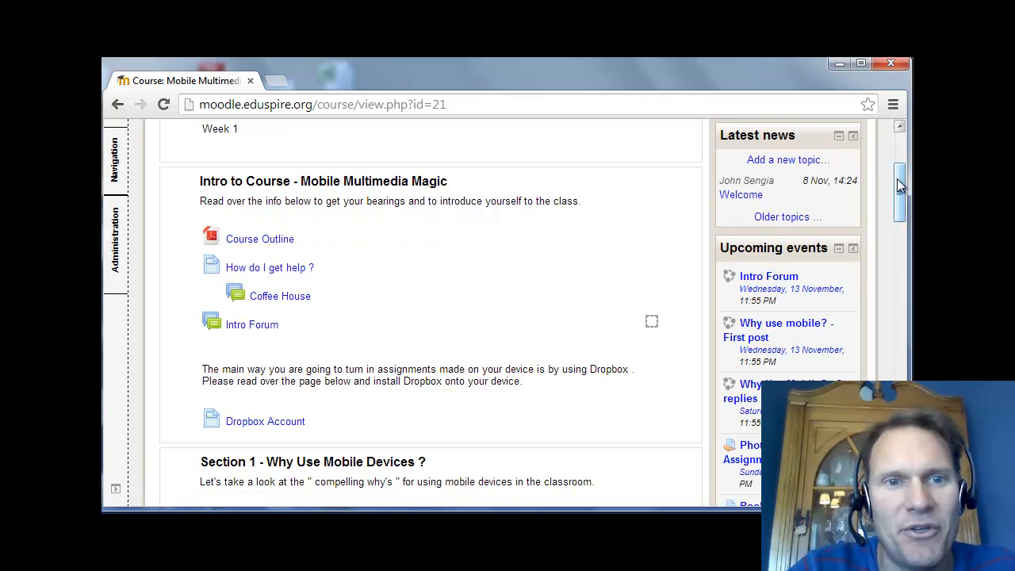
{"action": "scroll", "scroll_direction": "down", "scroll_amount": 3}
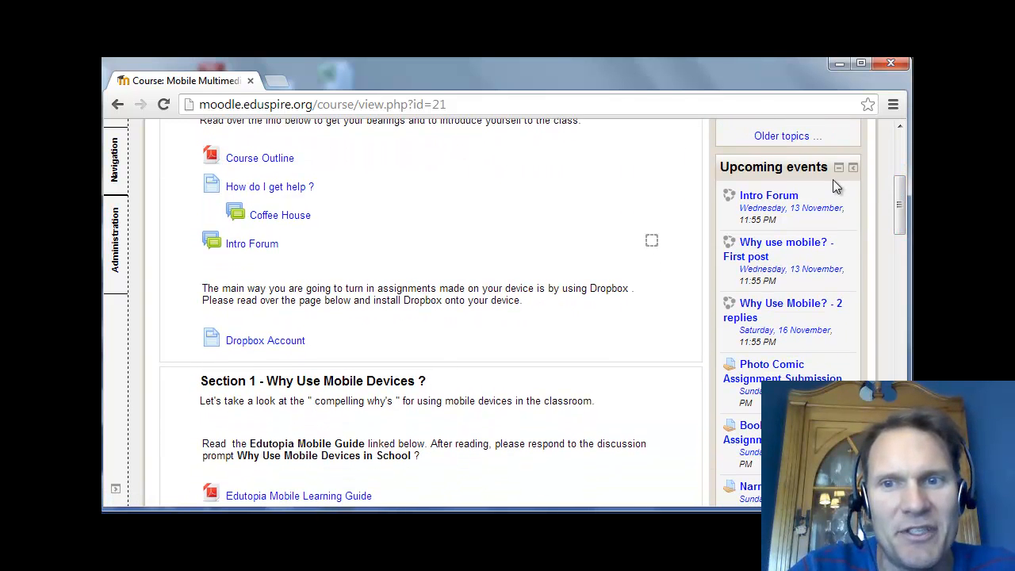
{"action": "mouse_move", "coordinate": [784, 249]}
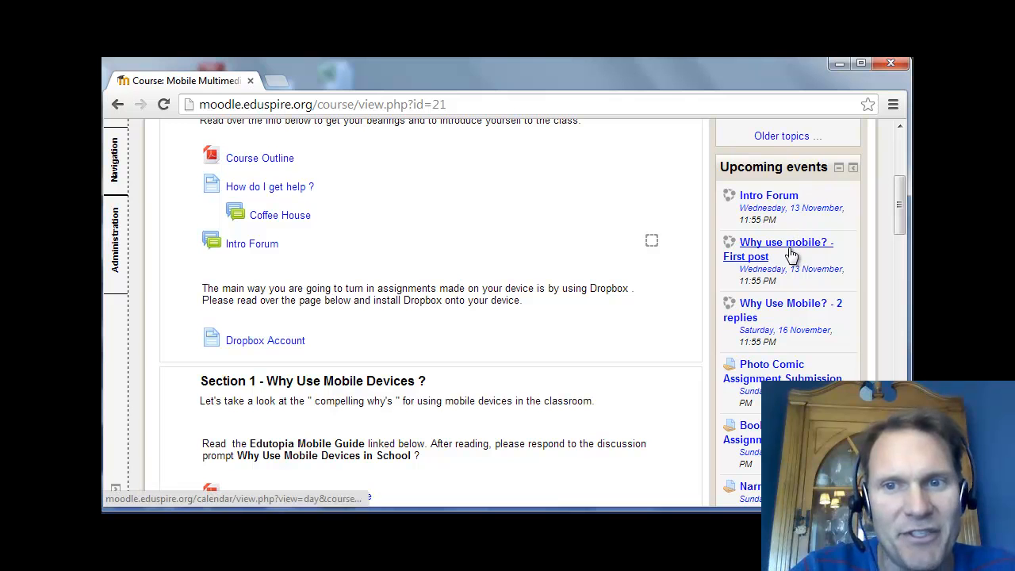
{"action": "mouse_move", "coordinate": [768, 195]}
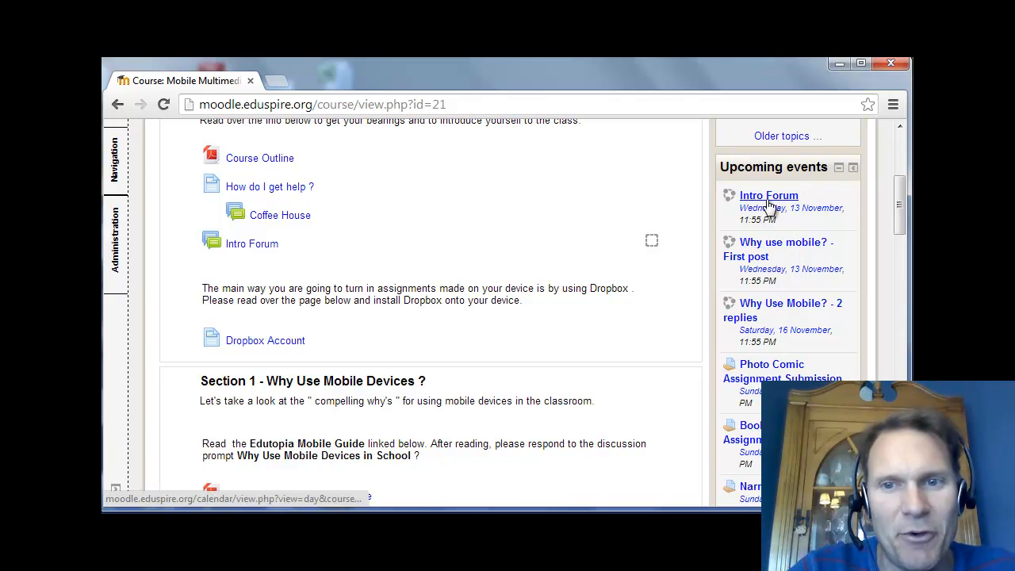
{"action": "mouse_move", "coordinate": [793, 208]}
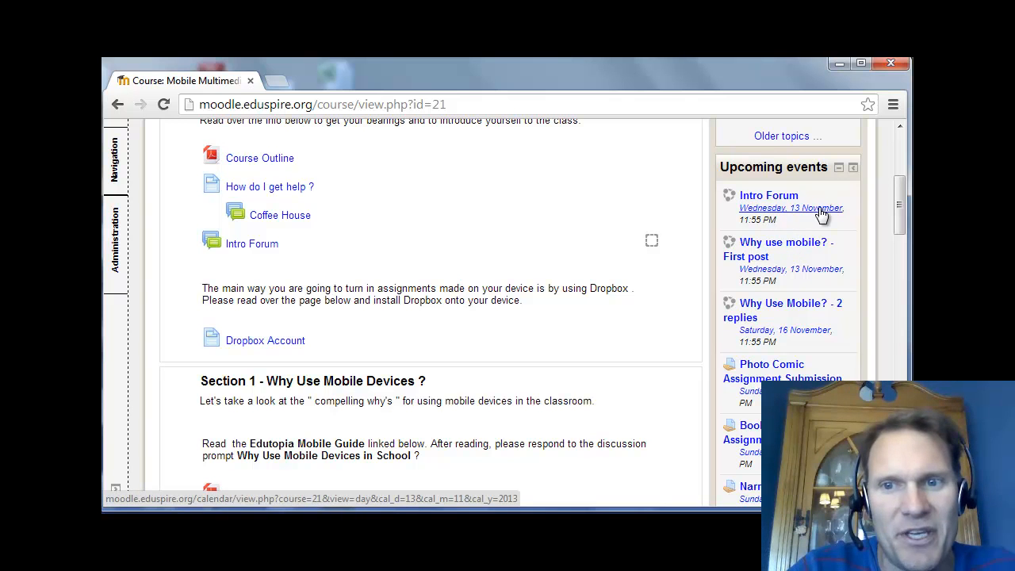
{"action": "mouse_move", "coordinate": [771, 219]}
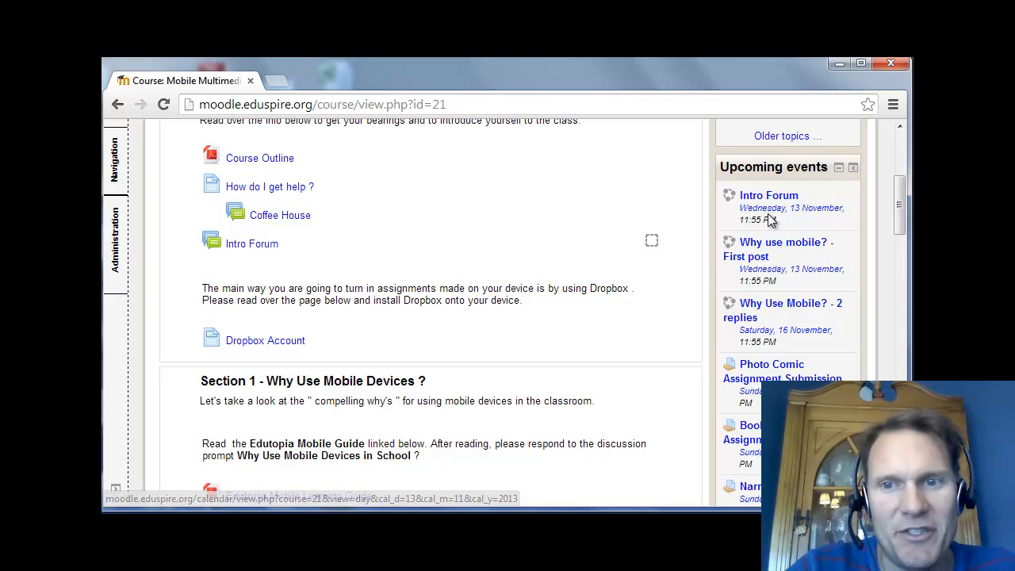
{"action": "mouse_move", "coordinate": [785, 208]}
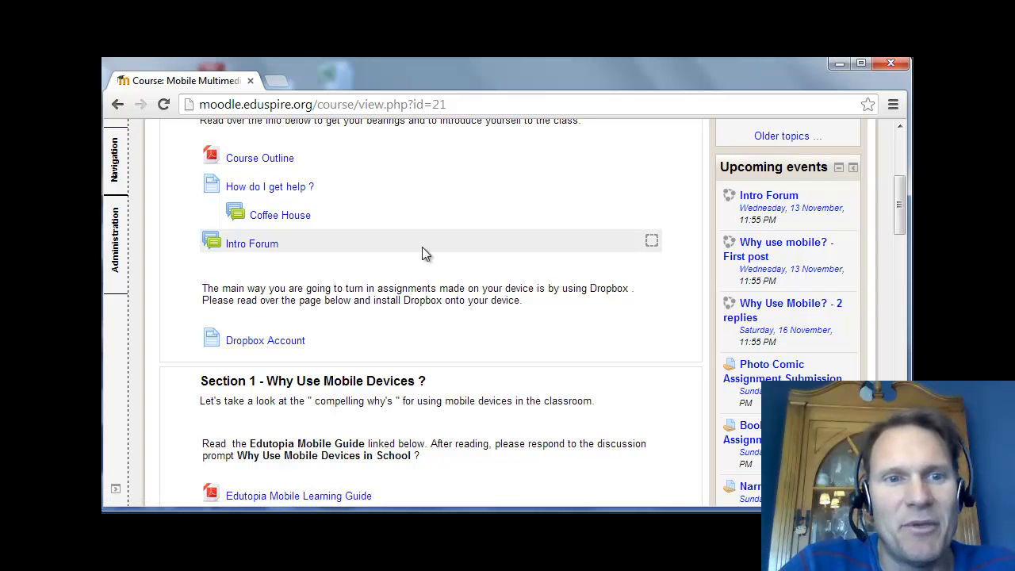
{"action": "scroll", "scroll_direction": "down", "scroll_amount": 3}
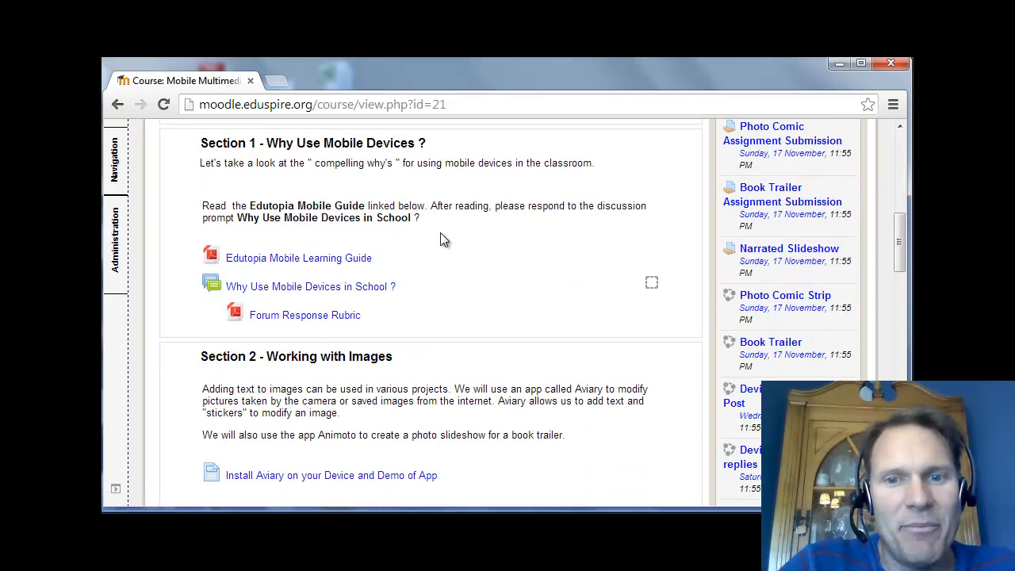
{"action": "scroll", "scroll_direction": "up", "scroll_amount": 3}
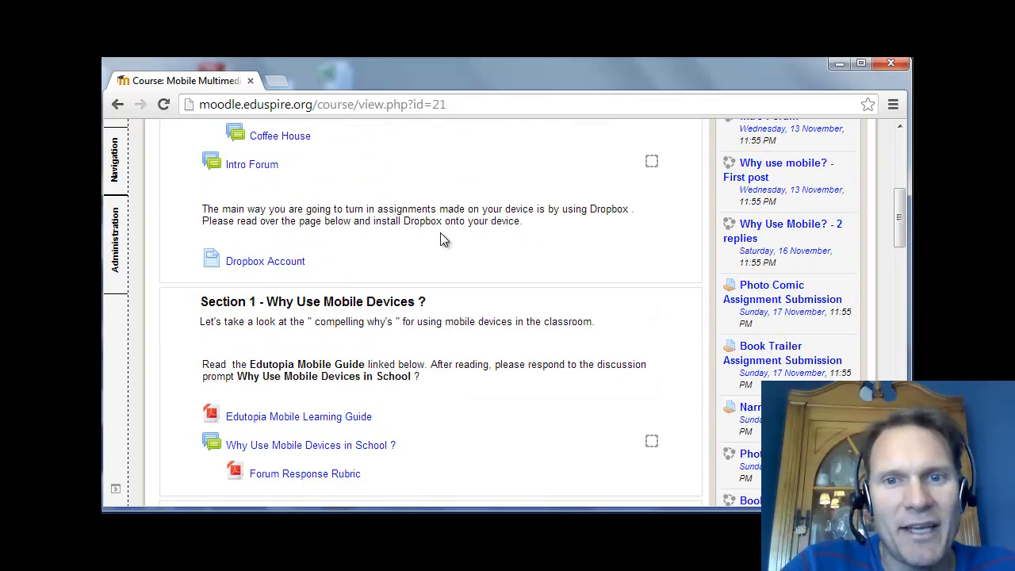
{"action": "mouse_move", "coordinate": [531, 284]}
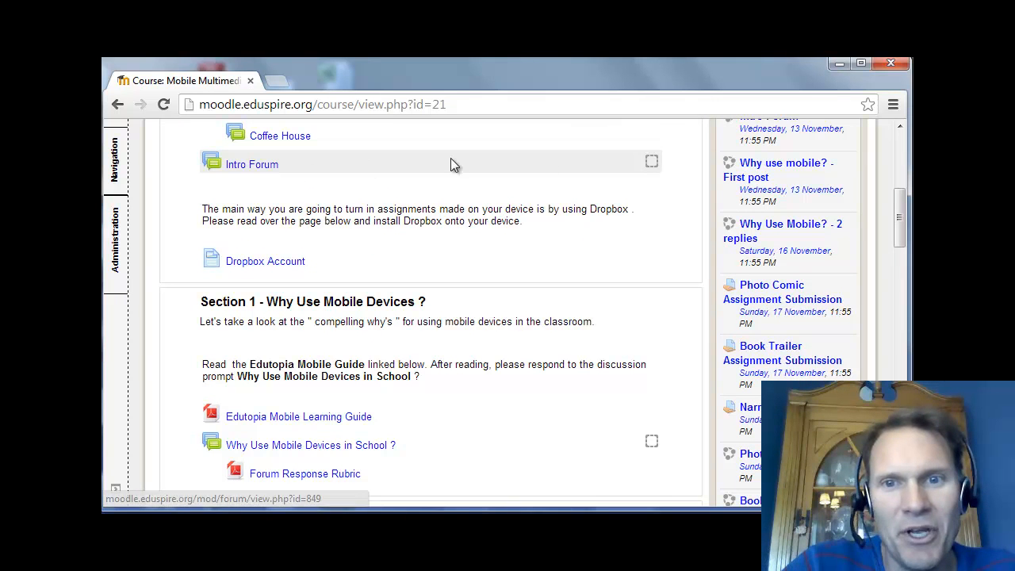
{"action": "mouse_move", "coordinate": [650, 161]}
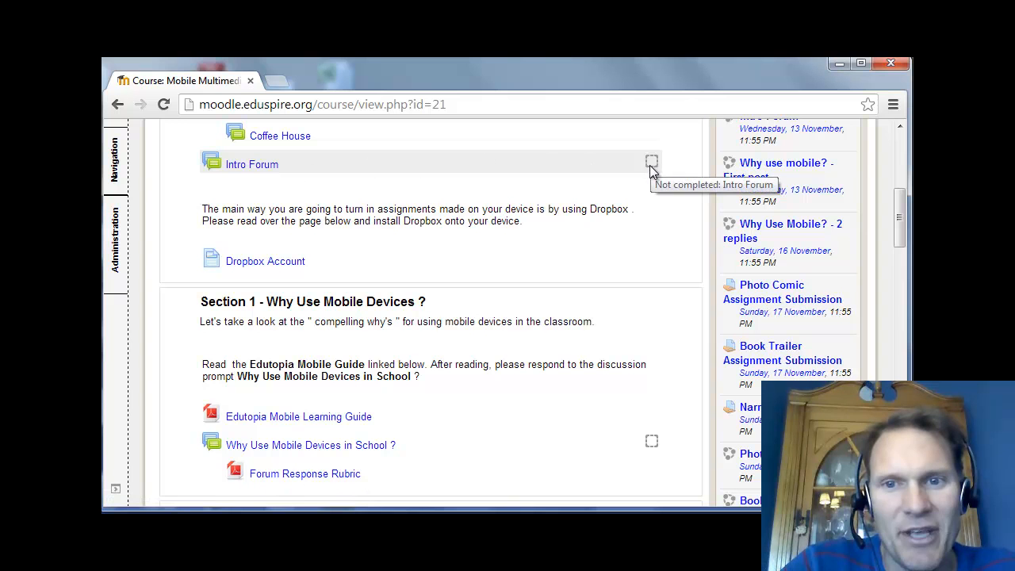
{"action": "mouse_move", "coordinate": [645, 181]}
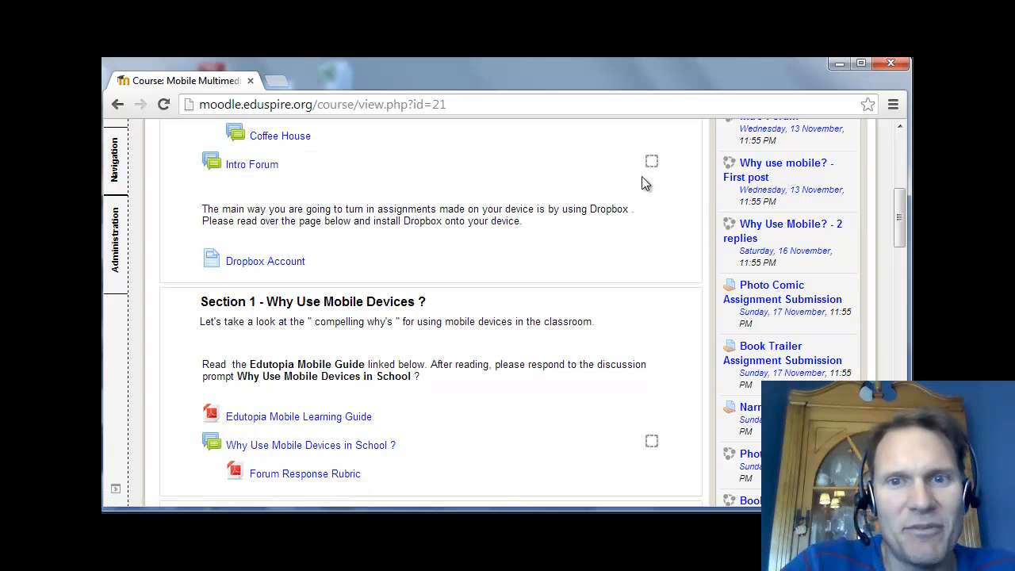
{"action": "mouse_move", "coordinate": [650, 162]}
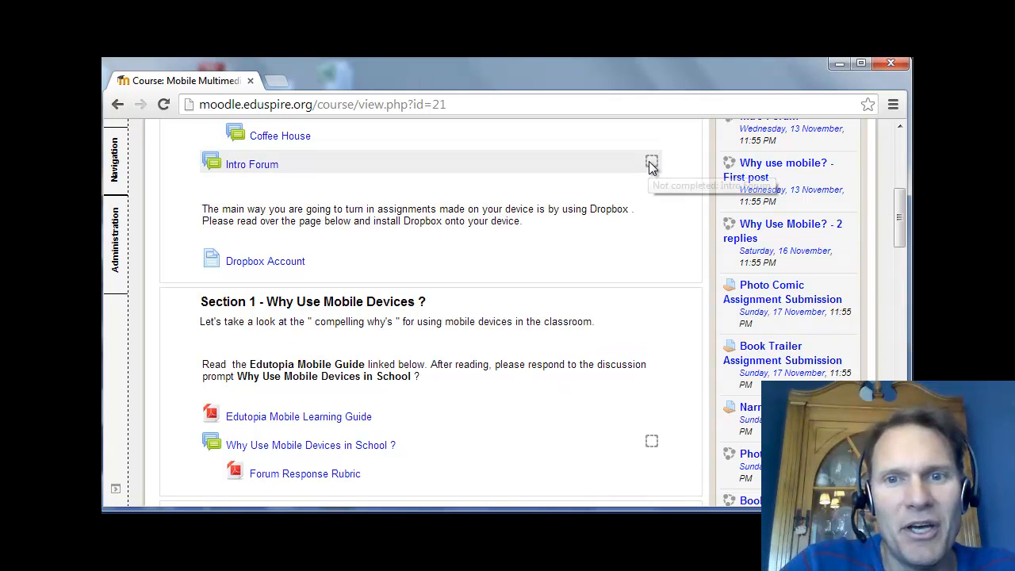
{"action": "mouse_move", "coordinate": [685, 149]}
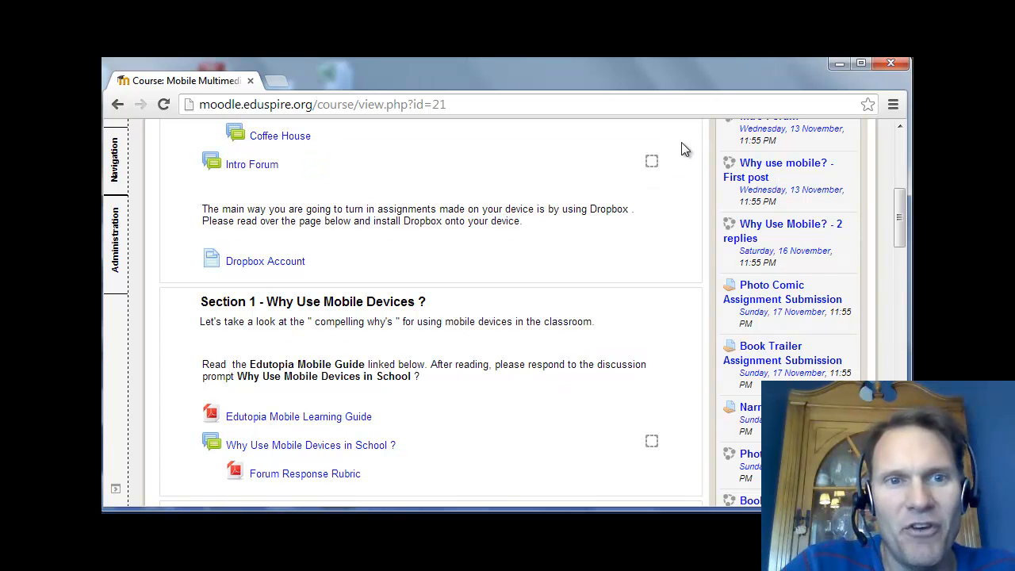
{"action": "scroll", "scroll_direction": "down", "scroll_amount": 3}
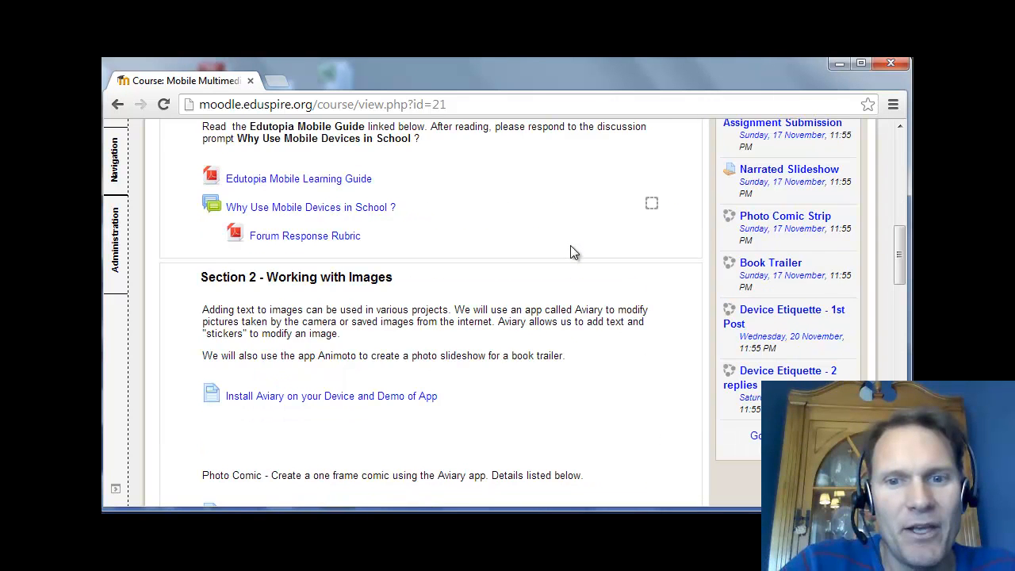
{"action": "scroll", "scroll_direction": "down", "scroll_amount": 3}
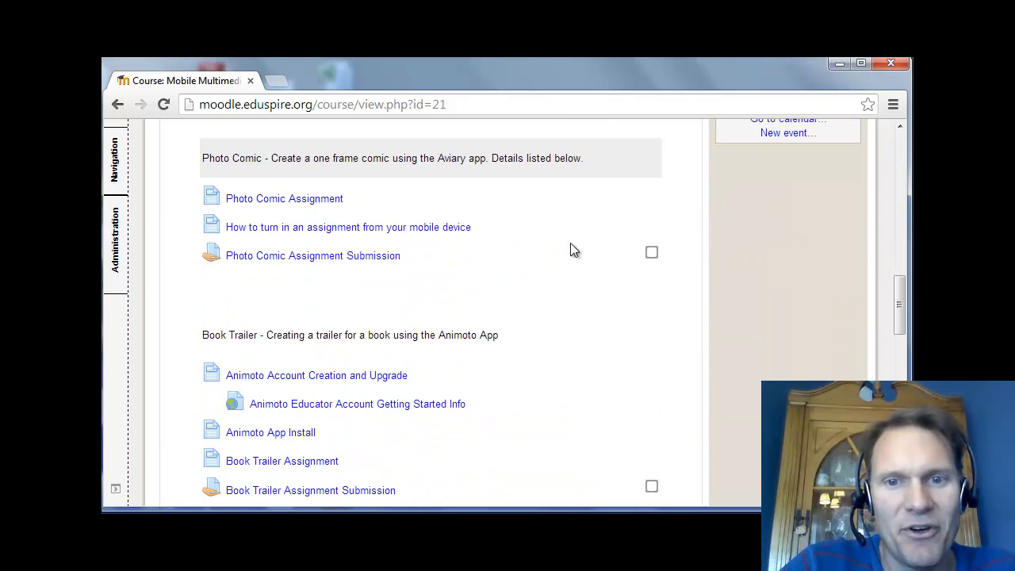
{"action": "mouse_move", "coordinate": [652, 252]}
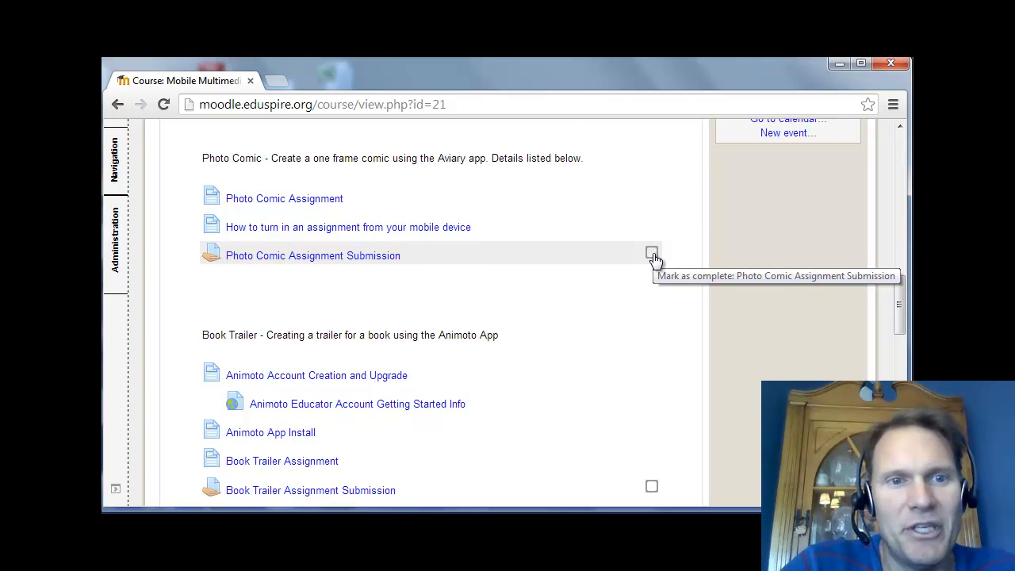
{"action": "mouse_move", "coordinate": [293, 272]}
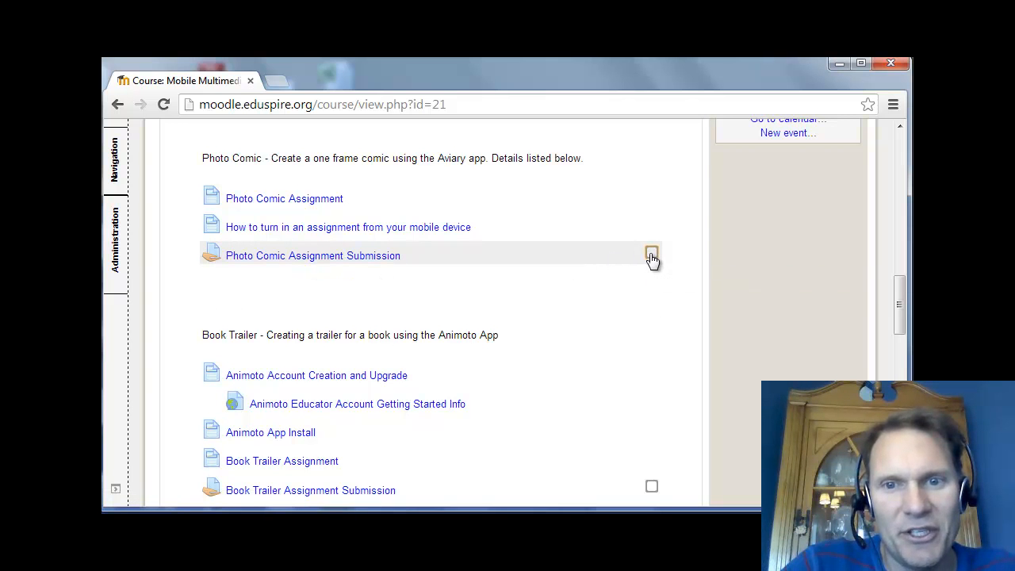
{"action": "left_click", "coordinate": [650, 256]}
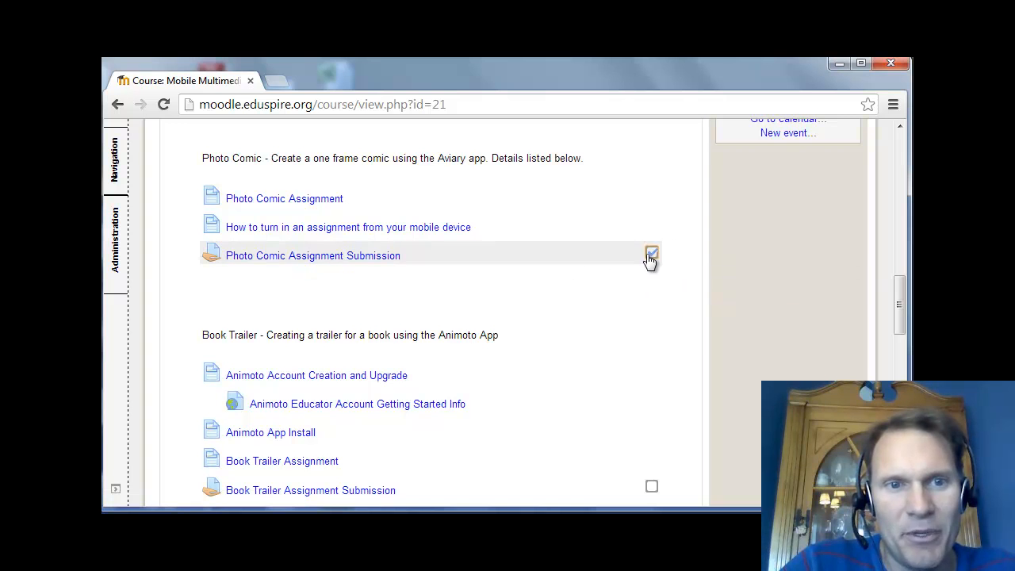
{"action": "left_click", "coordinate": [650, 252]}
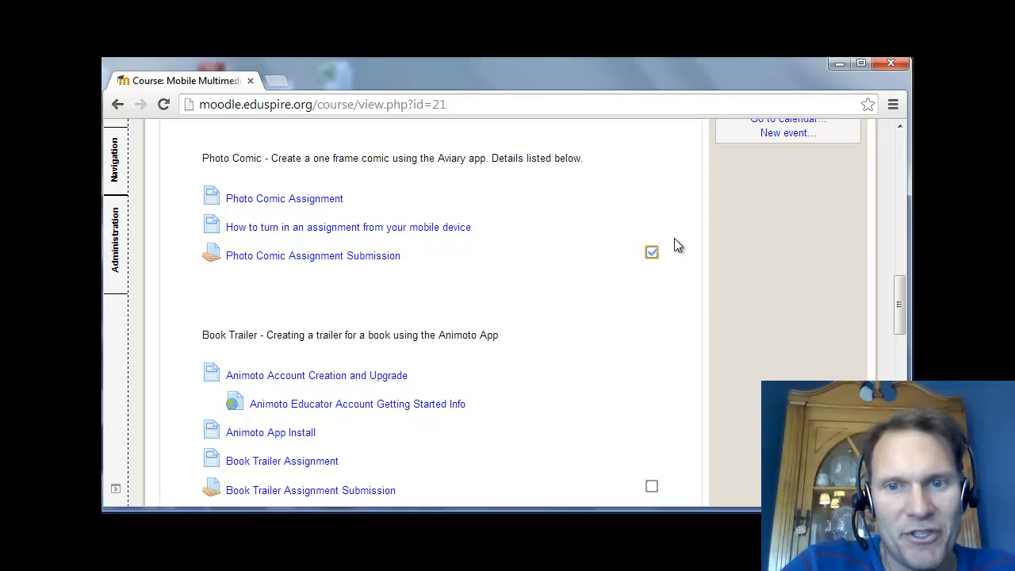
Step: Scroll back up to the course intro section
{"action": "scroll", "scroll_direction": "up", "scroll_amount": 3}
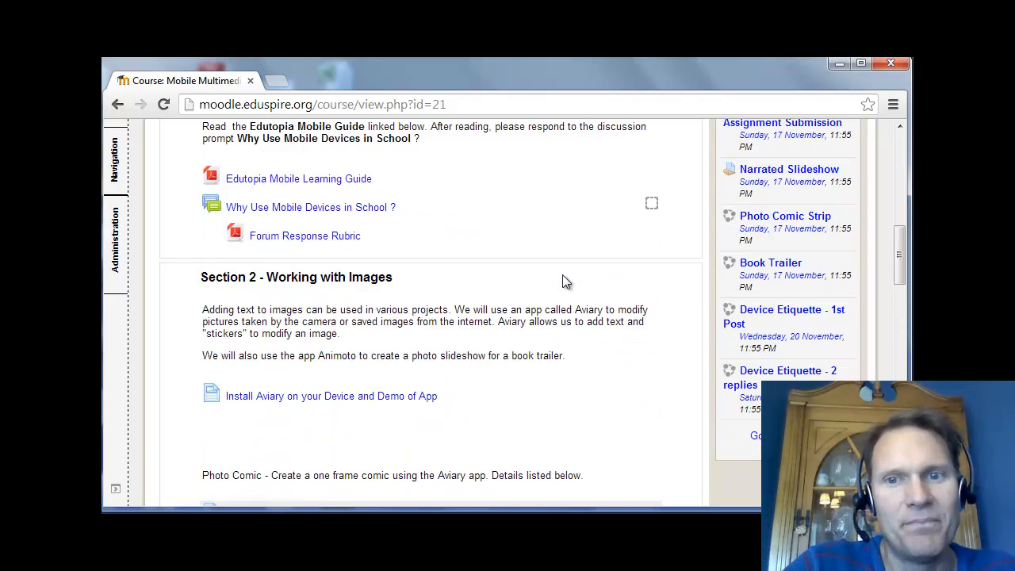
{"action": "scroll", "scroll_direction": "up", "scroll_amount": 3}
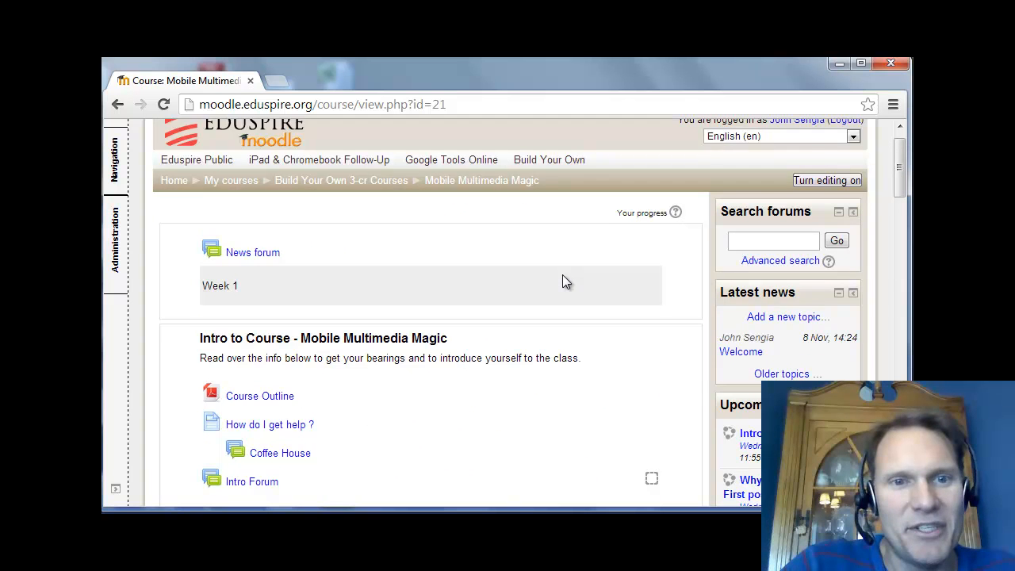
{"action": "scroll", "scroll_direction": "down", "scroll_amount": 3}
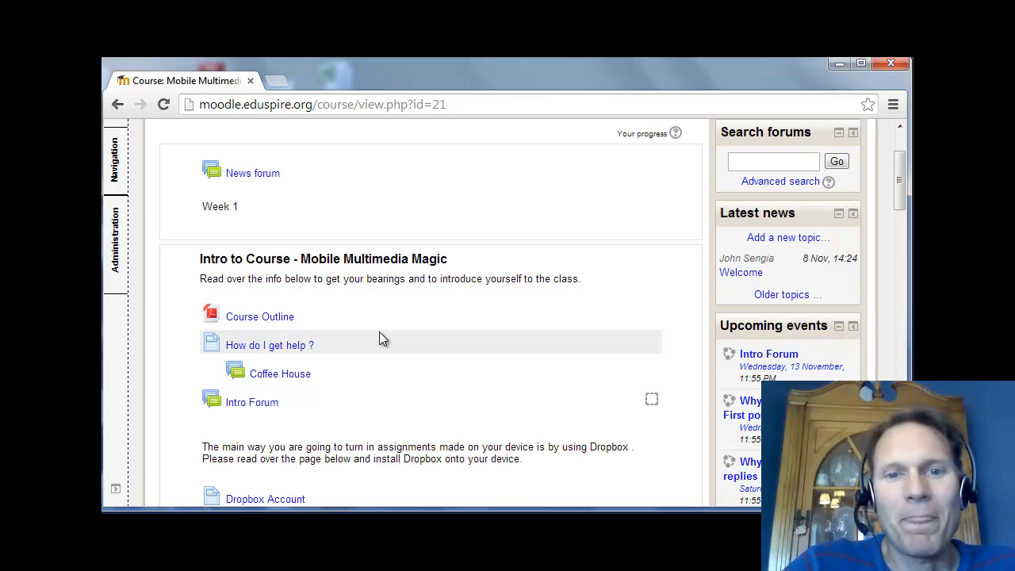
{"action": "mouse_move", "coordinate": [418, 334]}
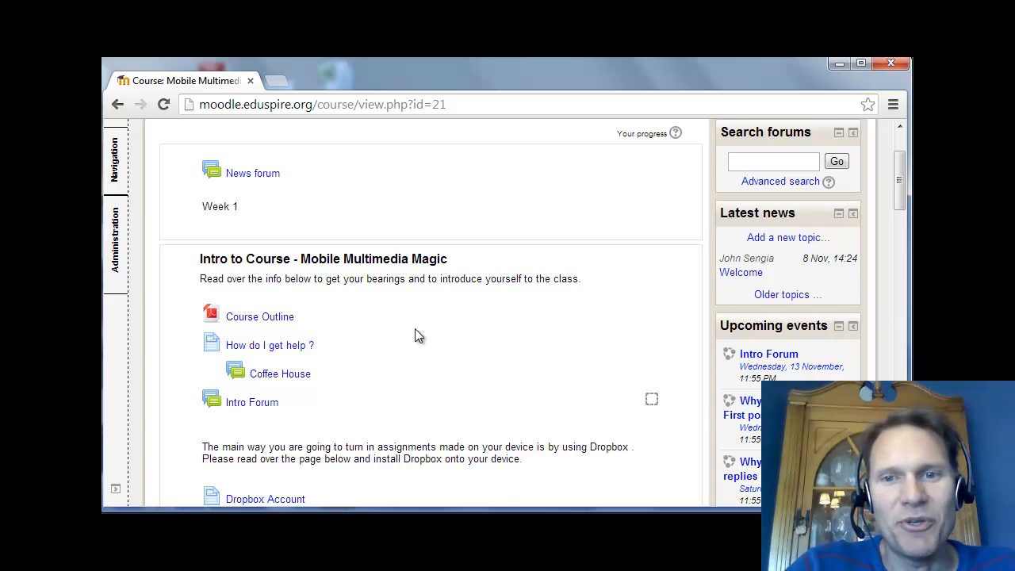
{"action": "mouse_move", "coordinate": [555, 317]}
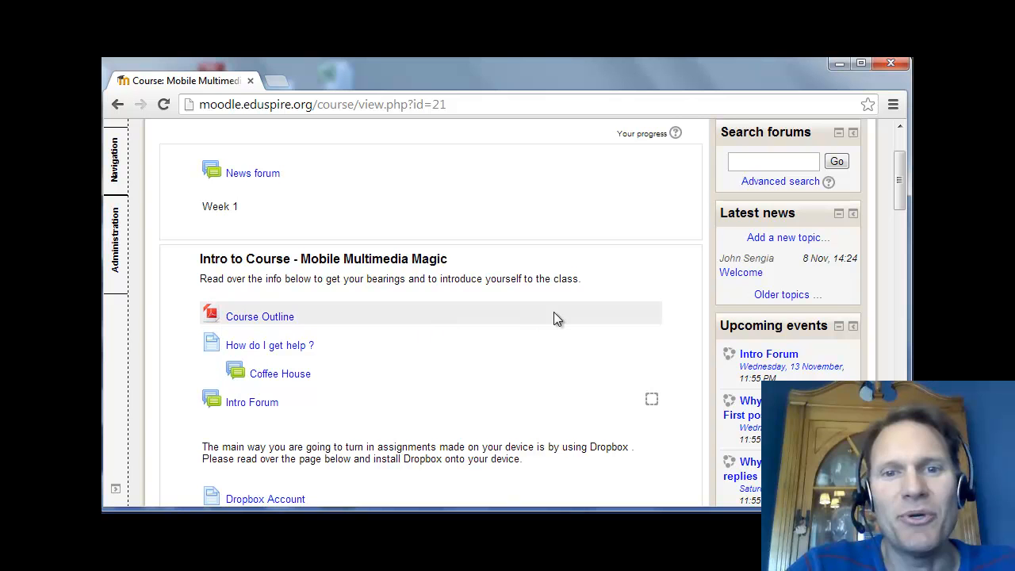
{"action": "mouse_move", "coordinate": [533, 322]}
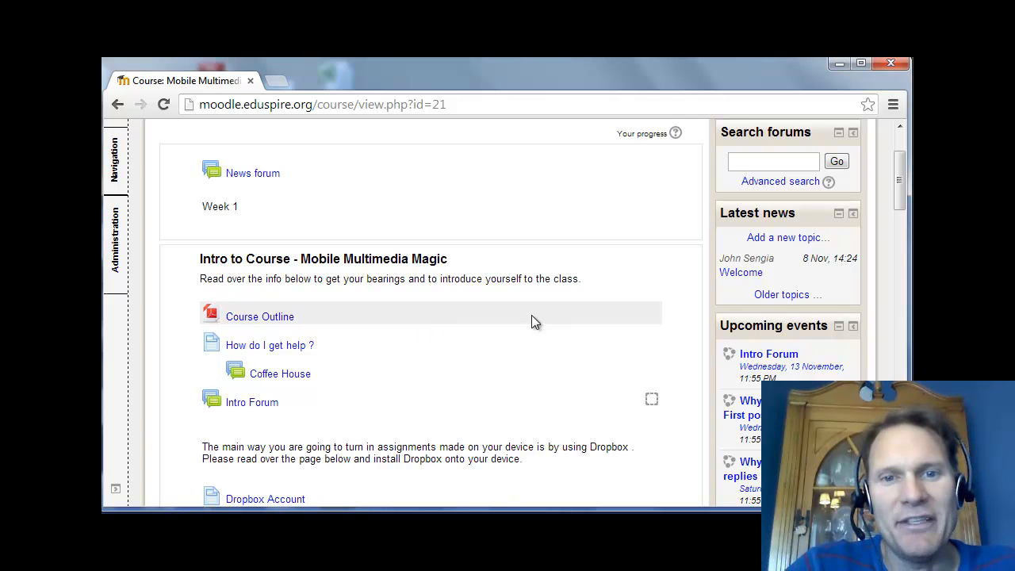
{"action": "mouse_move", "coordinate": [531, 322]}
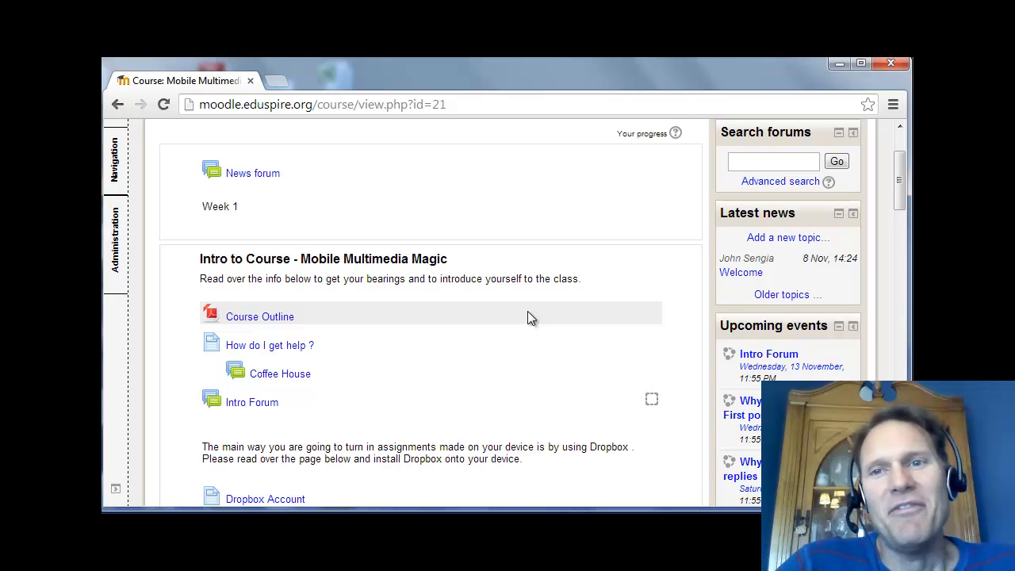
{"action": "mouse_move", "coordinate": [535, 317]}
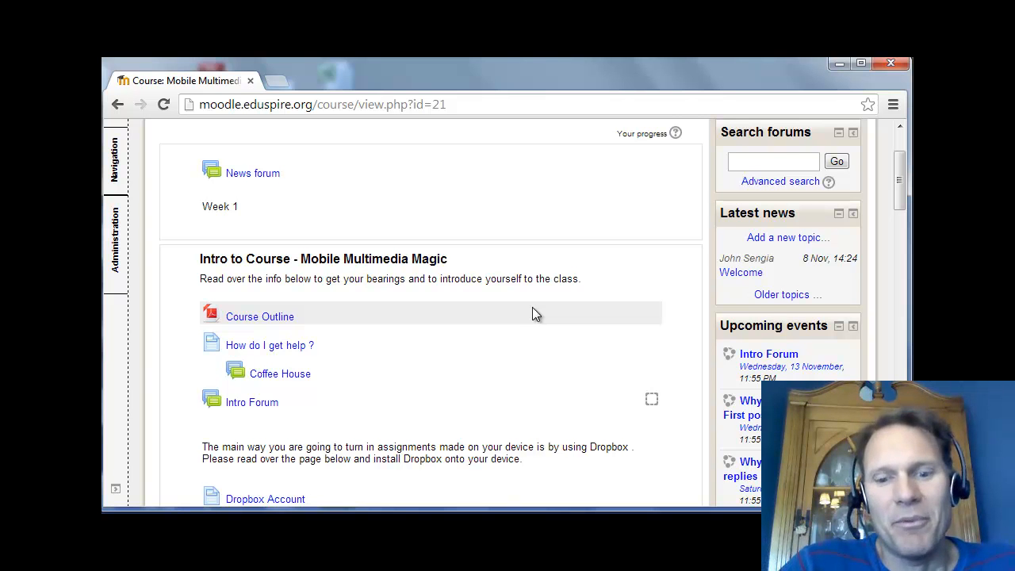
Step: Scroll to Section 1 showing the Why Use Mobile Devices in School forum and Forum Response Rubric
{"action": "scroll", "scroll_direction": "up", "scroll_amount": 3}
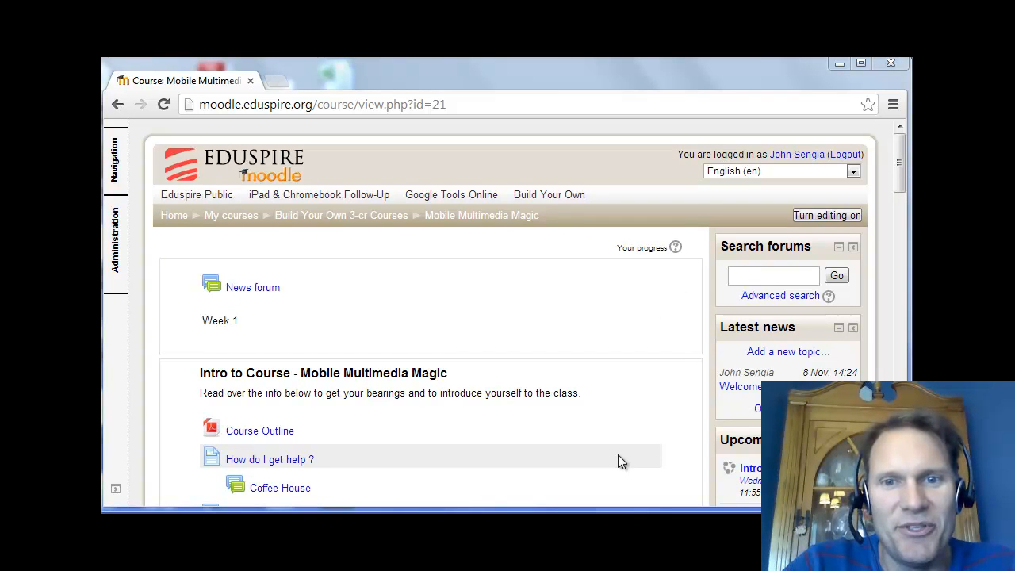
{"action": "mouse_move", "coordinate": [618, 450]}
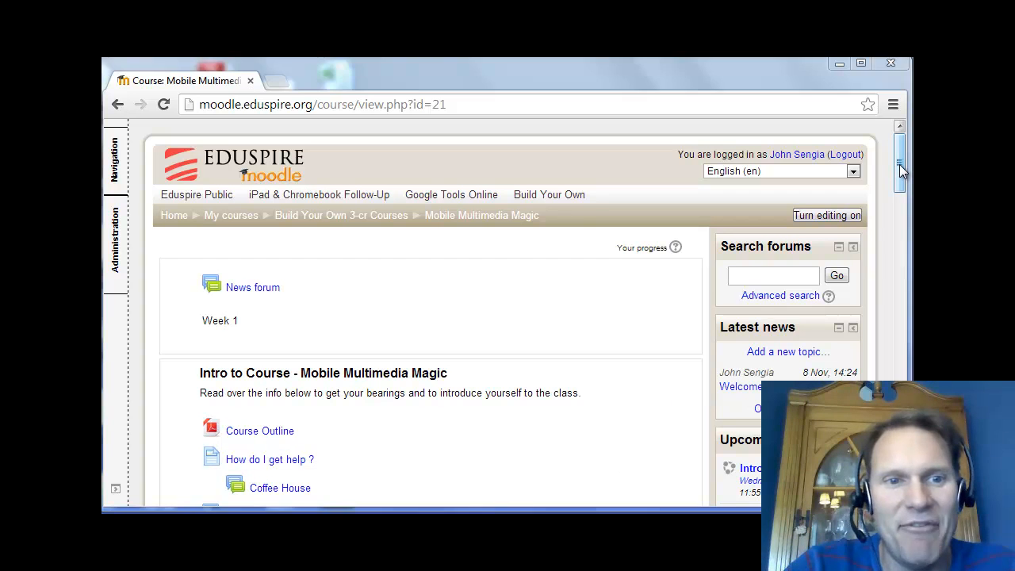
{"action": "scroll", "scroll_direction": "down", "scroll_amount": 3}
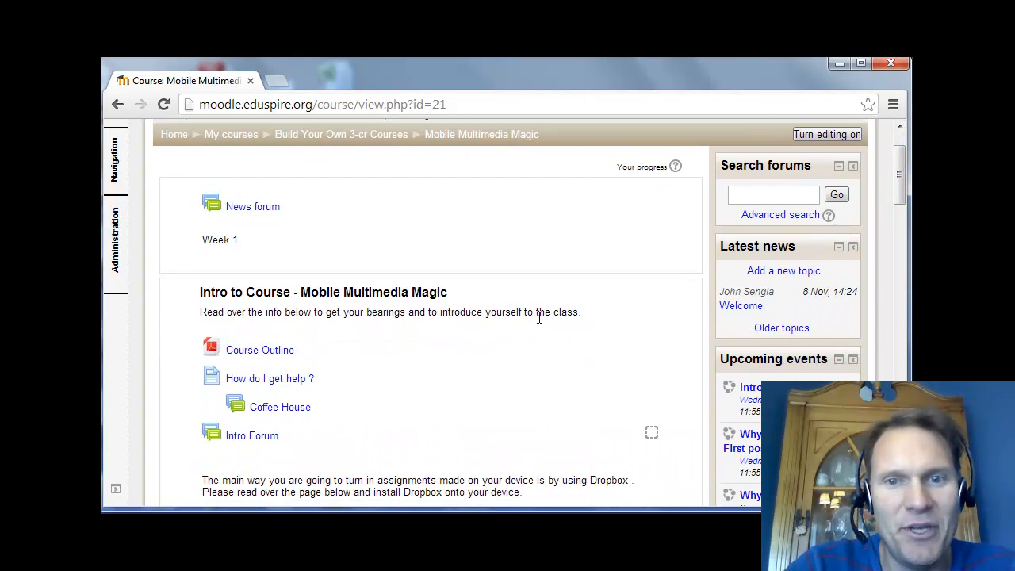
{"action": "scroll", "scroll_direction": "down", "scroll_amount": 3}
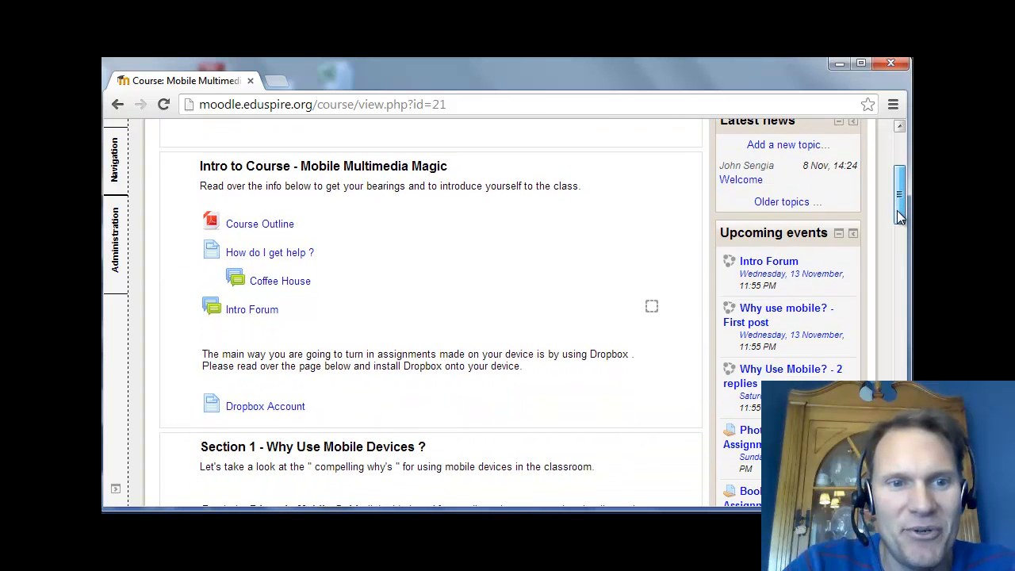
{"action": "mouse_move", "coordinate": [270, 333]}
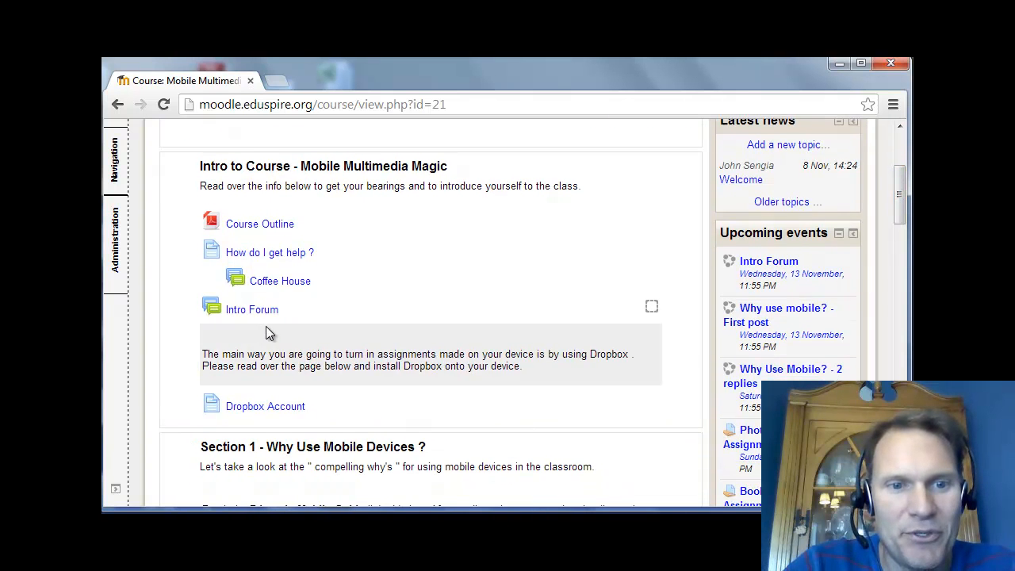
{"action": "scroll", "scroll_direction": "down", "scroll_amount": 3}
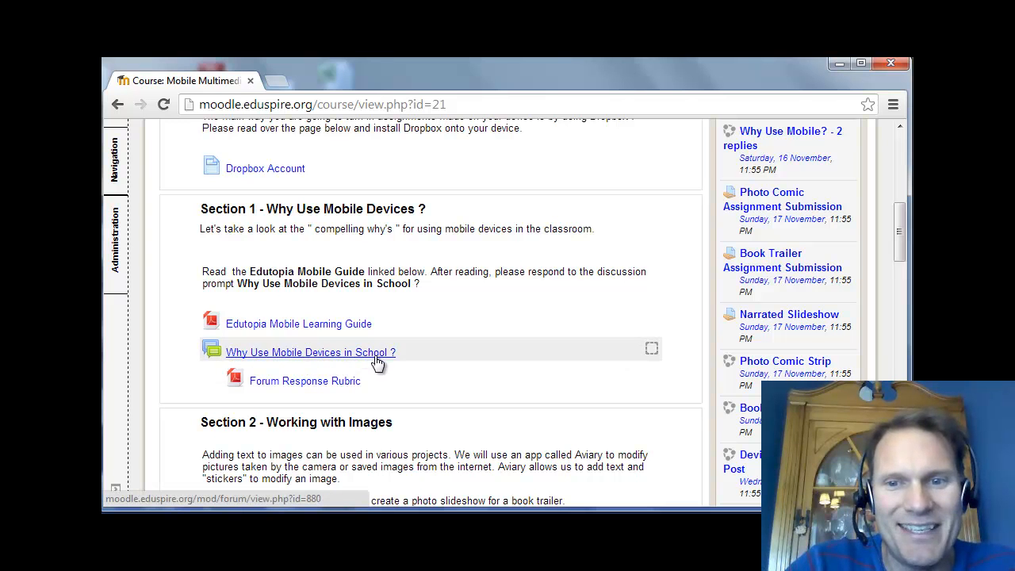
{"action": "mouse_move", "coordinate": [389, 365]}
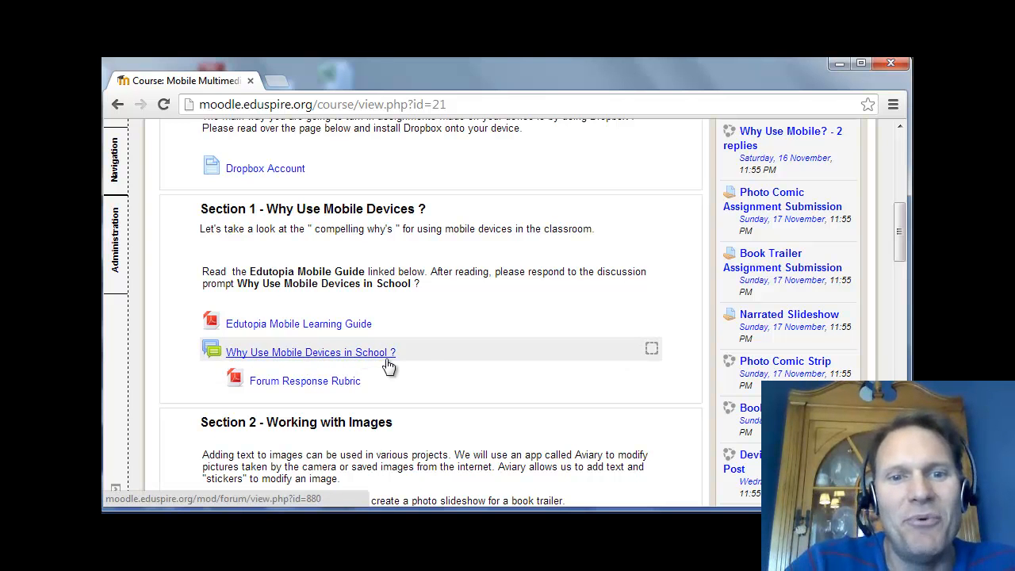
Step: Scroll to Section 2 - Working with Images with the completed Photo Comic Assignment Submission
{"action": "scroll", "scroll_direction": "down", "scroll_amount": 3}
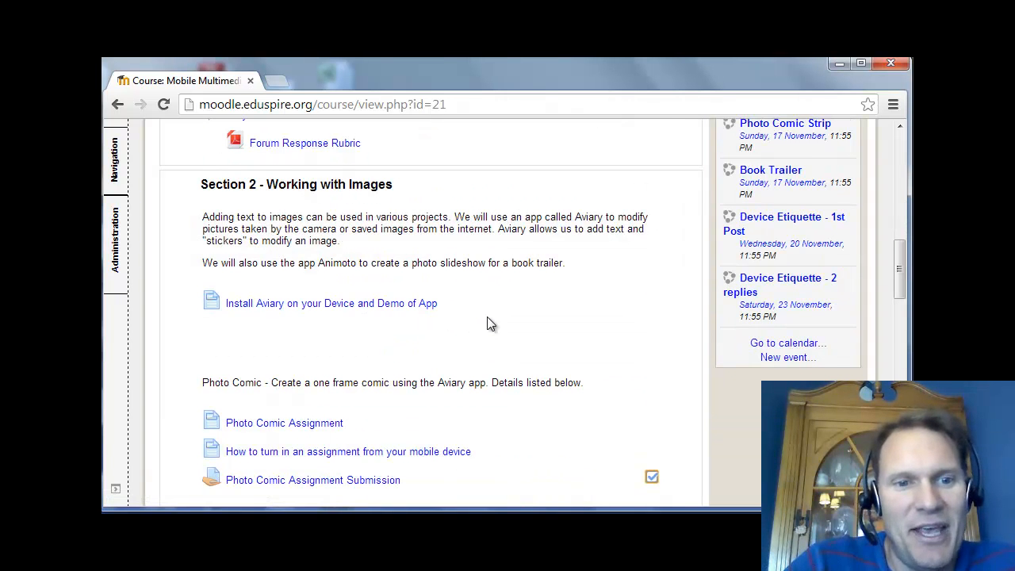
{"action": "scroll", "scroll_direction": "down", "scroll_amount": 3}
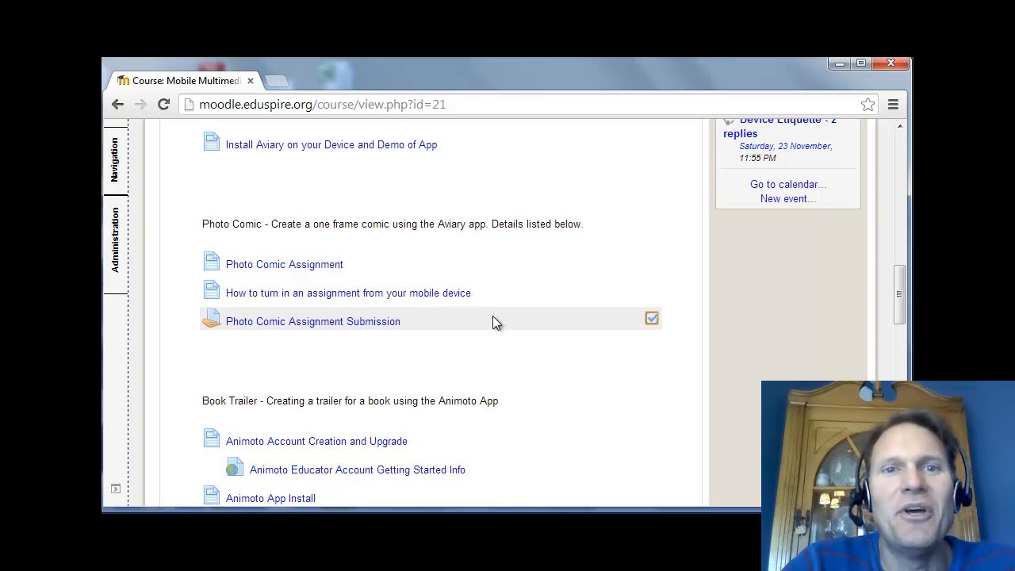
{"action": "mouse_move", "coordinate": [500, 317]}
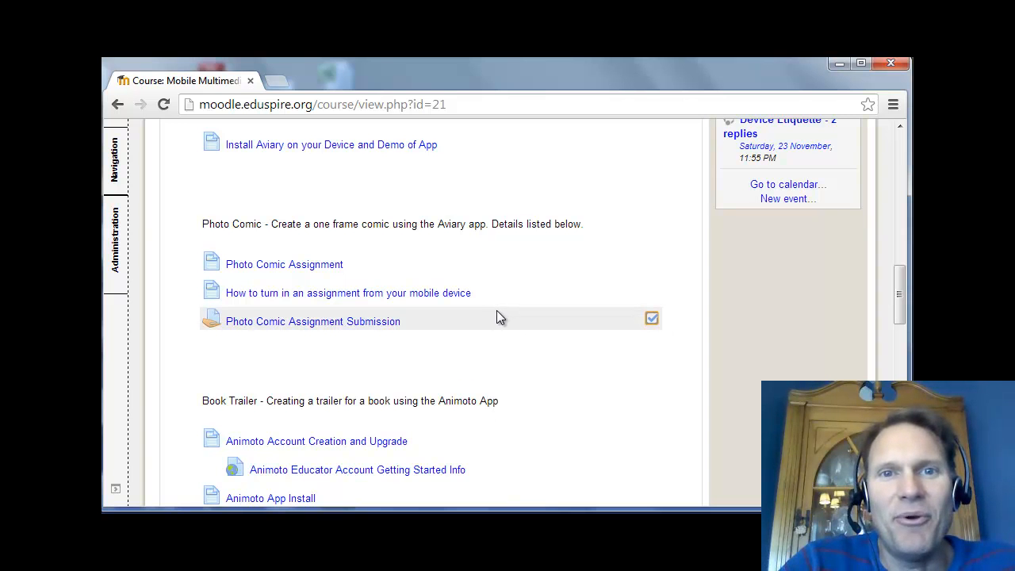
Step: Scroll down through the Book Trailer and Narrated Slideshow activities to Section 3
{"action": "scroll", "scroll_direction": "down", "scroll_amount": 3}
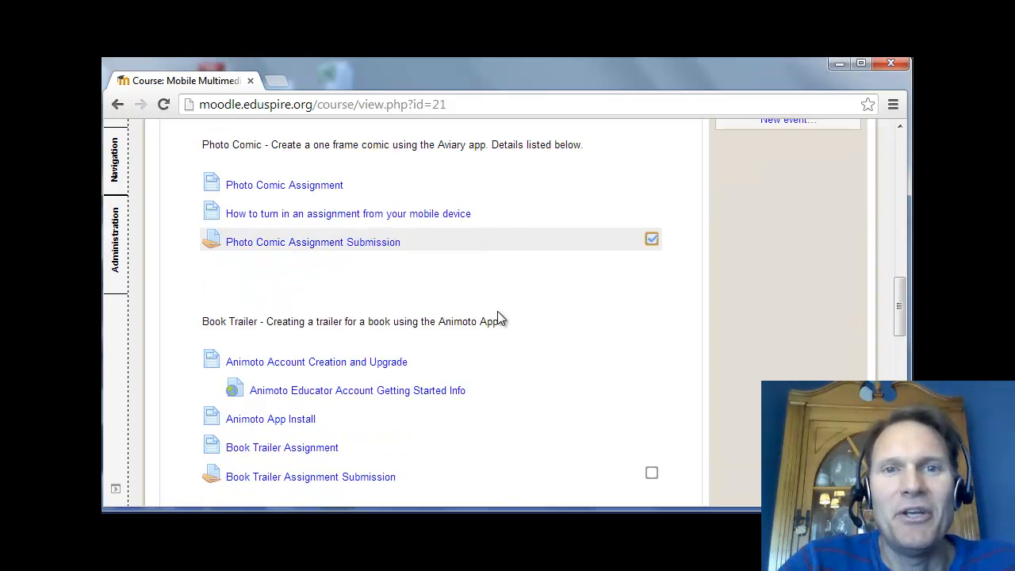
{"action": "scroll", "scroll_direction": "down", "scroll_amount": 3}
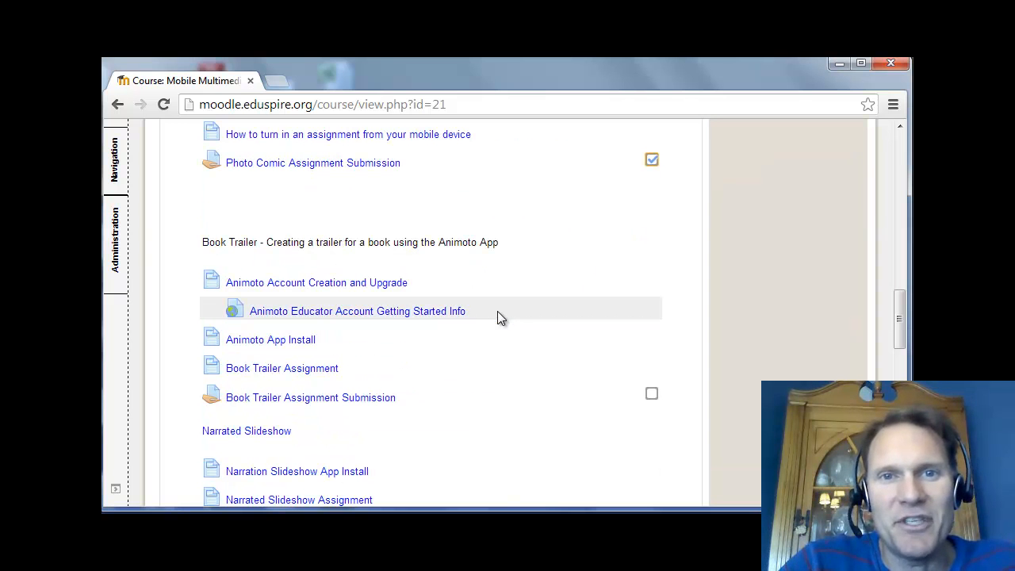
{"action": "scroll", "scroll_direction": "down", "scroll_amount": 3}
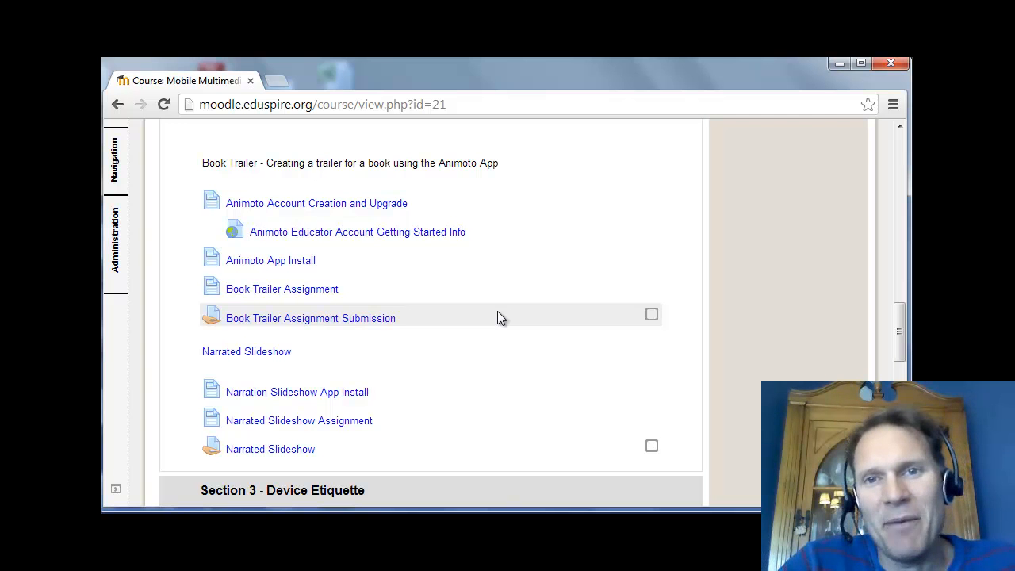
{"action": "scroll", "scroll_direction": "down", "scroll_amount": 3}
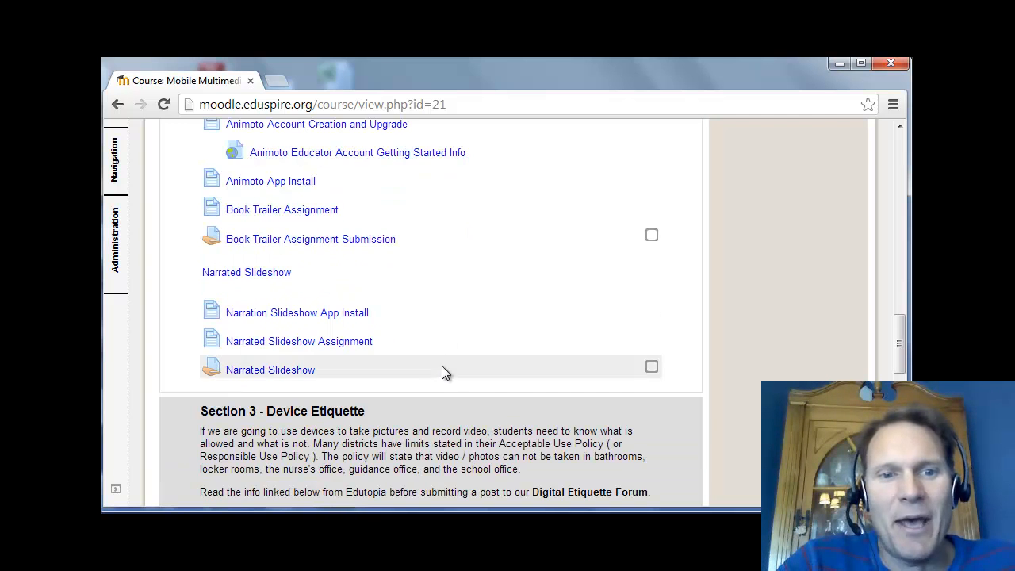
{"action": "mouse_move", "coordinate": [420, 341]}
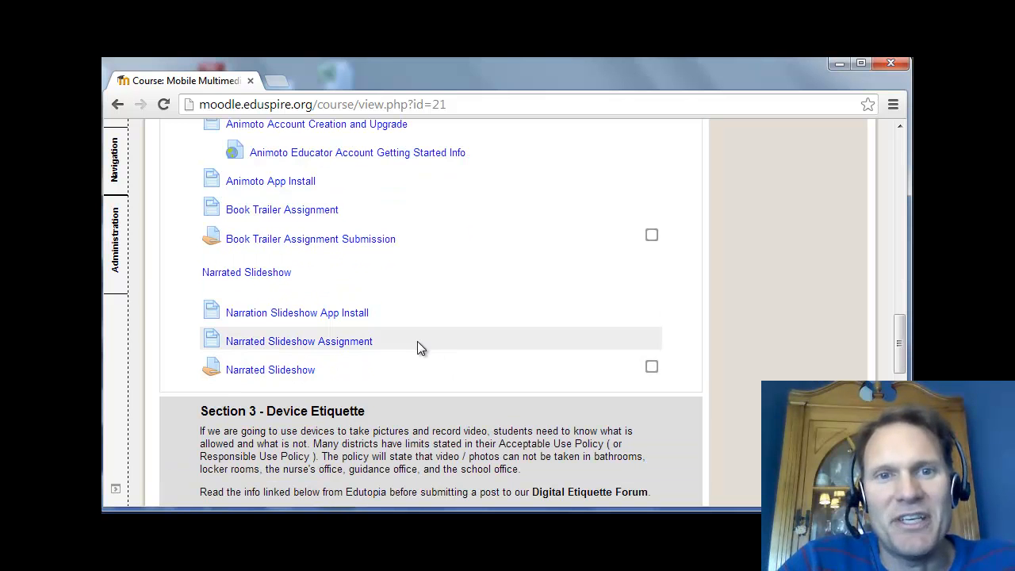
Step: Scroll back up to the Intro to Course section
{"action": "scroll", "scroll_direction": "up", "scroll_amount": 3}
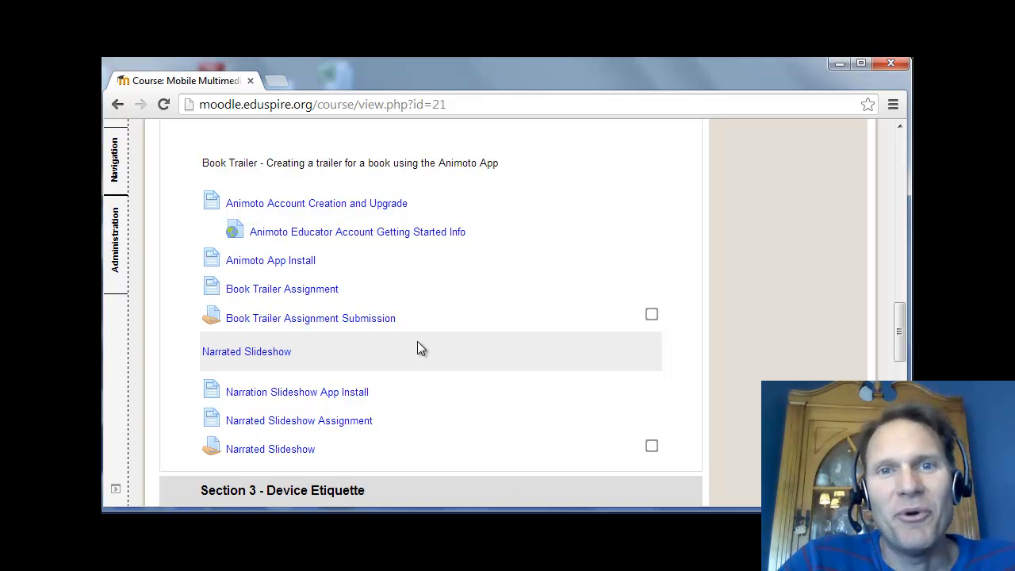
{"action": "scroll", "scroll_direction": "up", "scroll_amount": 3}
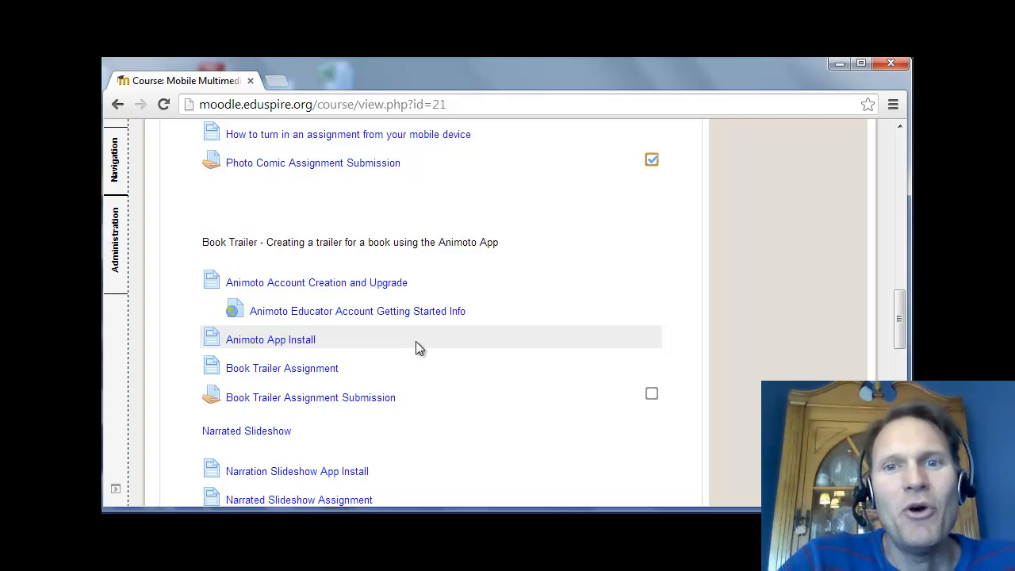
{"action": "scroll", "scroll_direction": "up", "scroll_amount": 3}
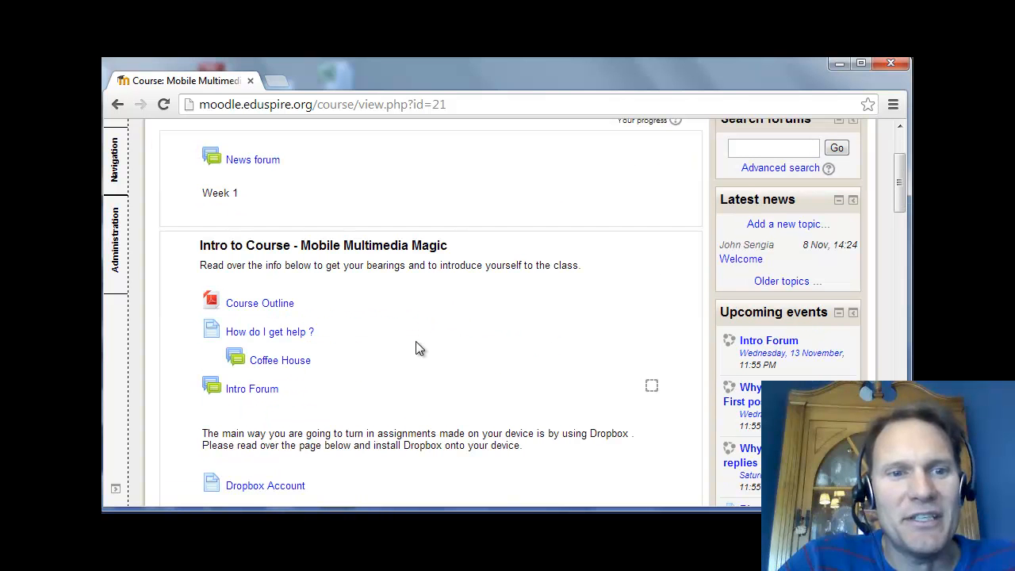